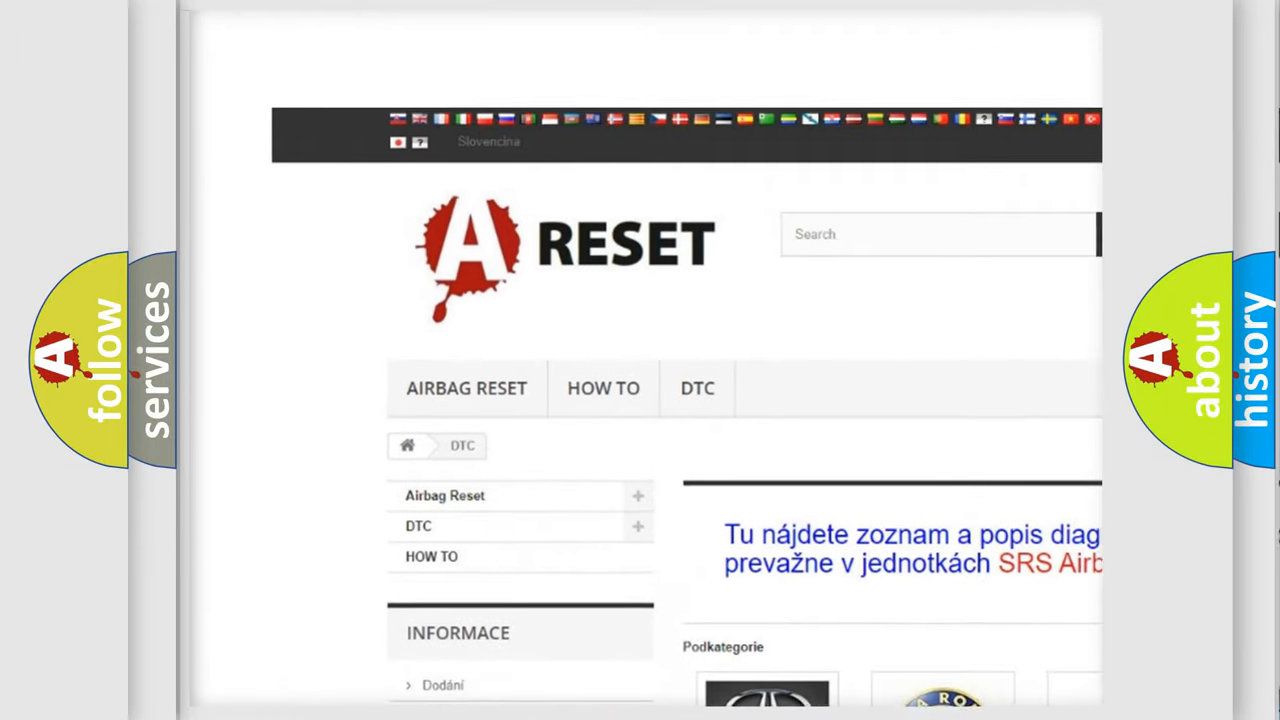
scroll(down, 3)
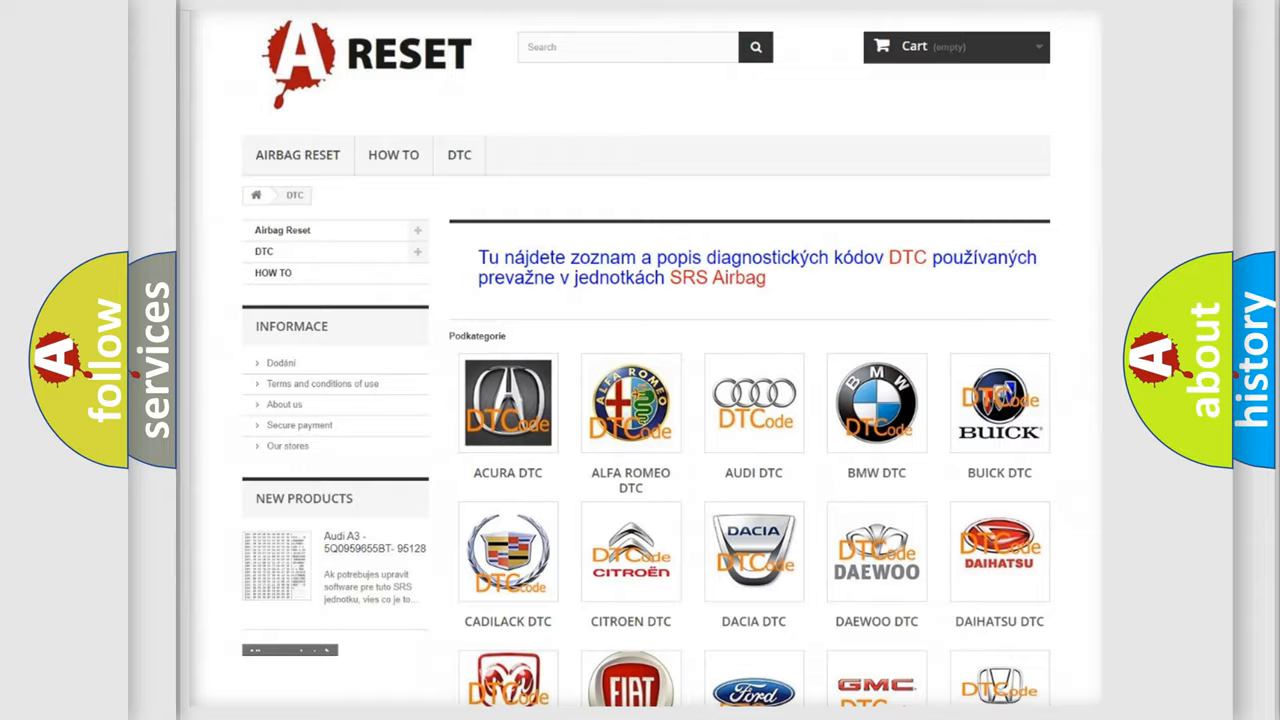
scroll(down, 3)
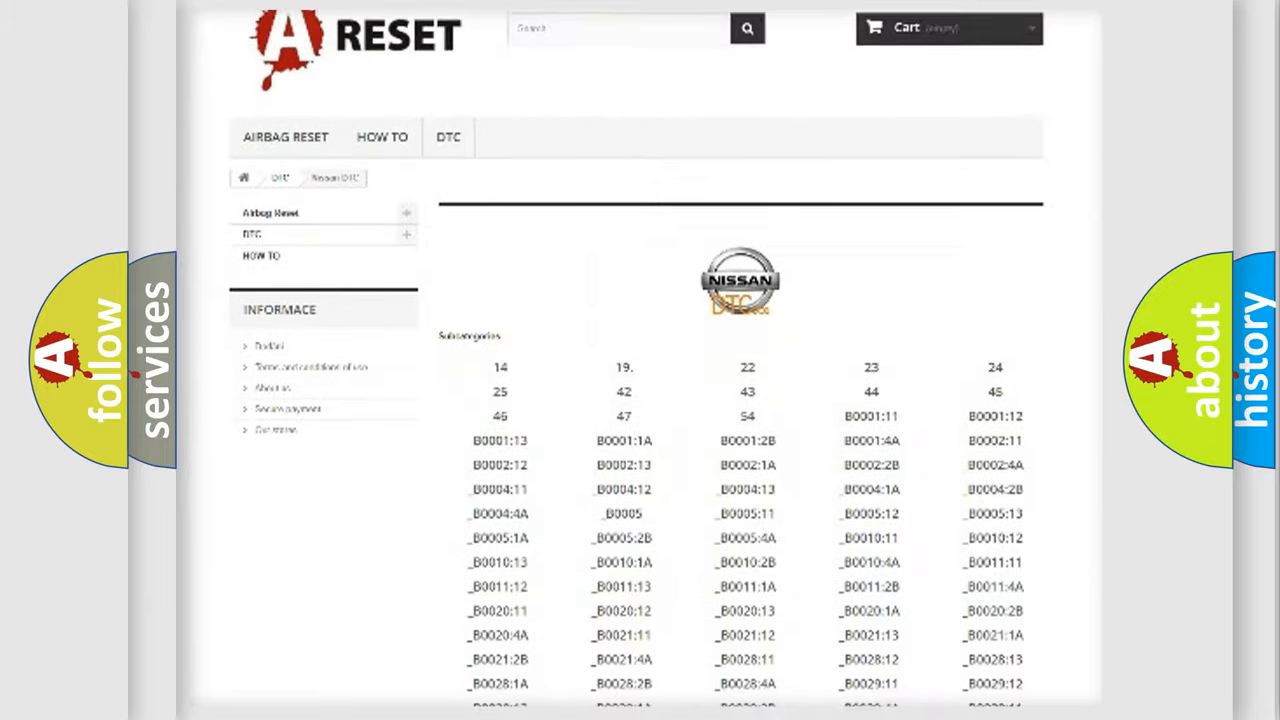
scroll(down, 3)
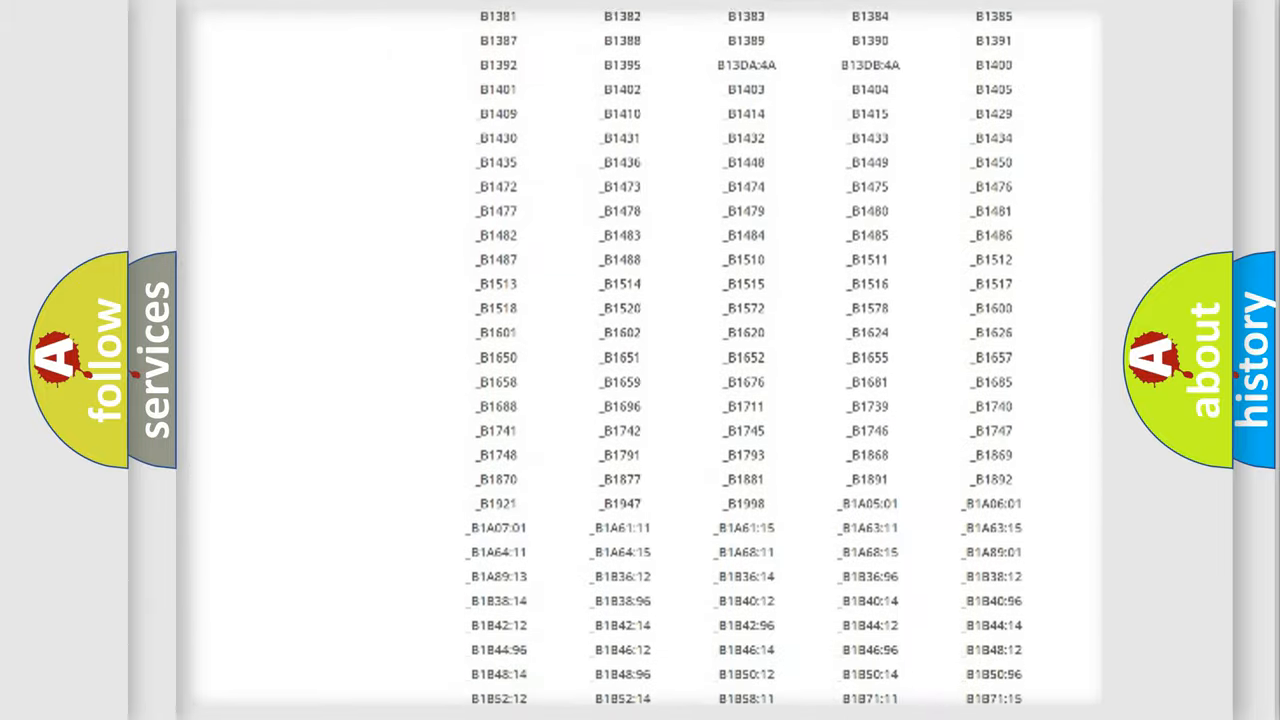